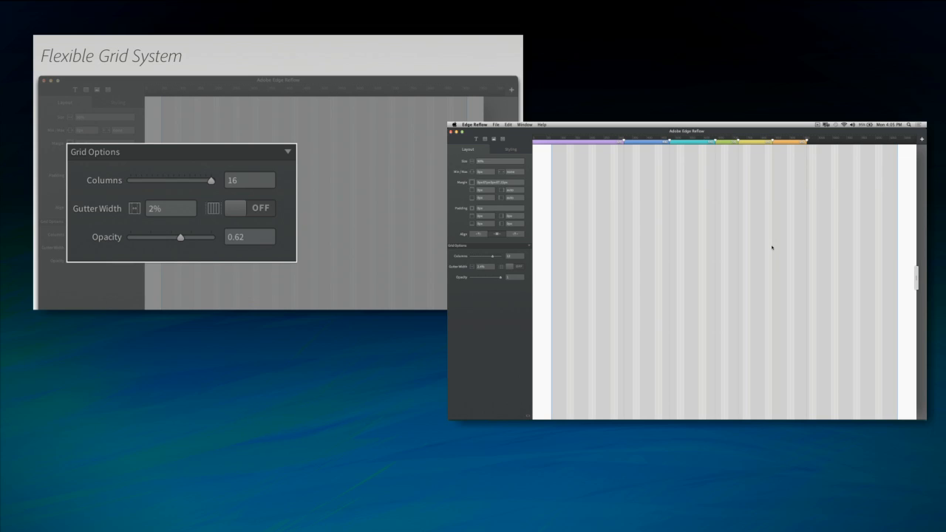
{"action": "mouse_move", "coordinate": [773, 246]}
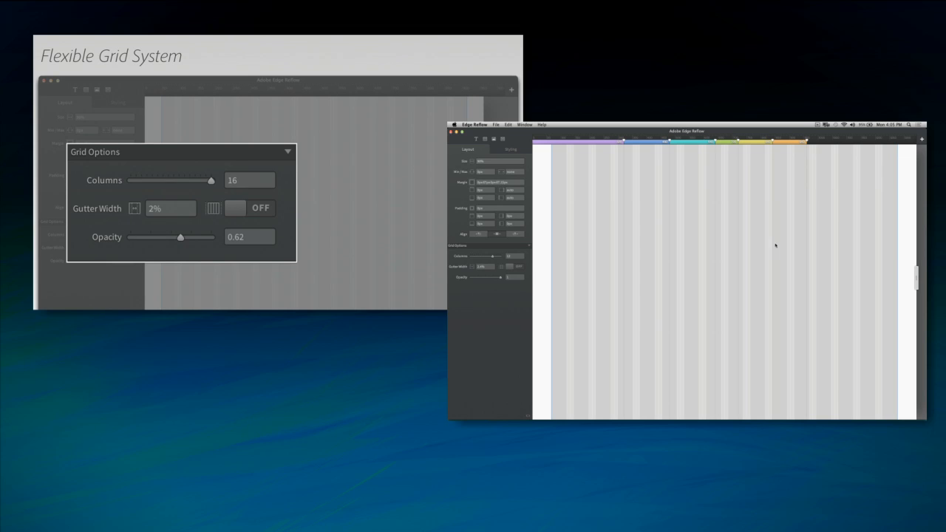
{"action": "mouse_move", "coordinate": [718, 268]}
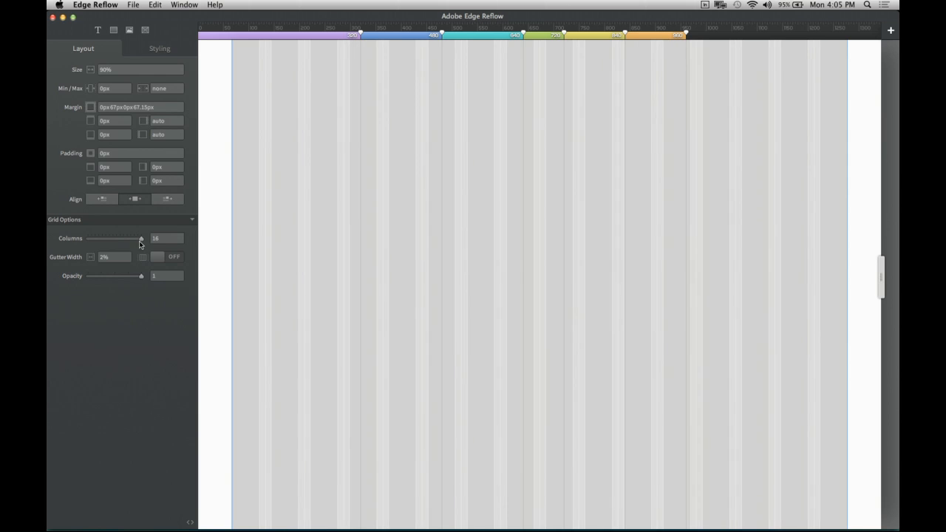
- Drag the grid Columns slider down to 4, then up to 12
{"action": "left_click_drag", "start_coordinate": [141, 238], "coordinate": [98, 237]}
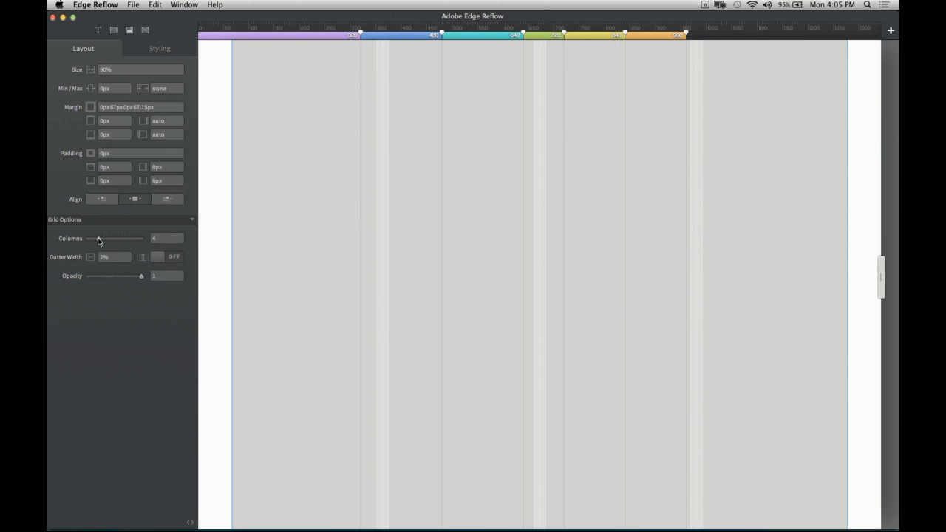
{"action": "left_click_drag", "start_coordinate": [99, 238], "coordinate": [127, 238]}
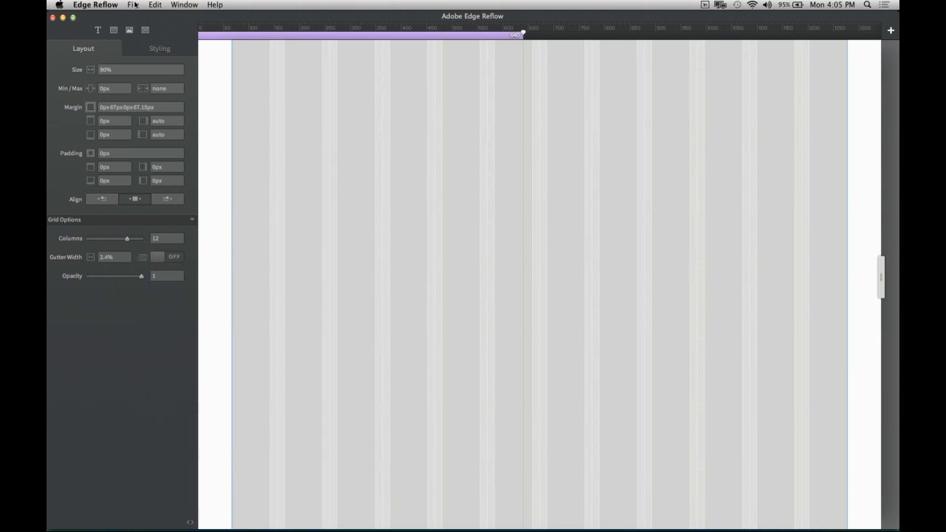
- Open the Grid layout.rflw project from the Grid layout folder
{"action": "left_click", "coordinate": [134, 5]}
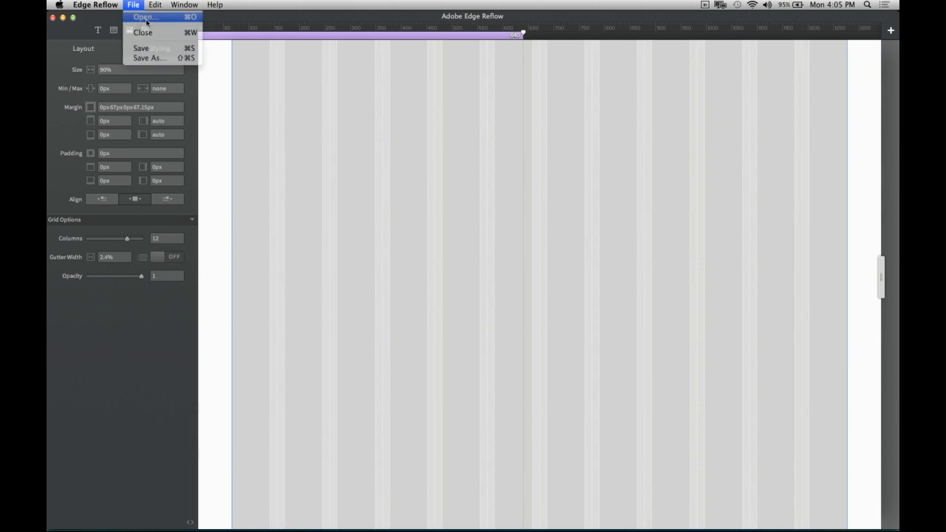
{"action": "left_click", "coordinate": [145, 17]}
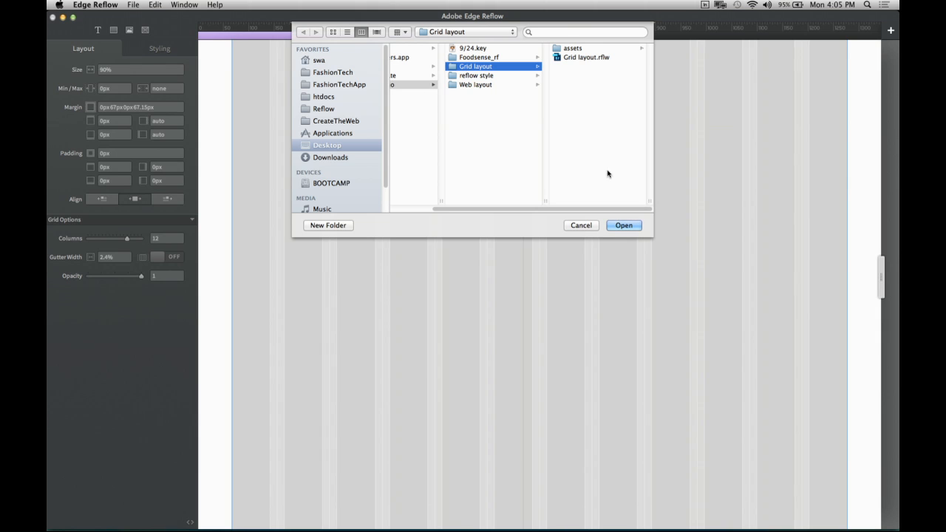
{"action": "left_click", "coordinate": [623, 225]}
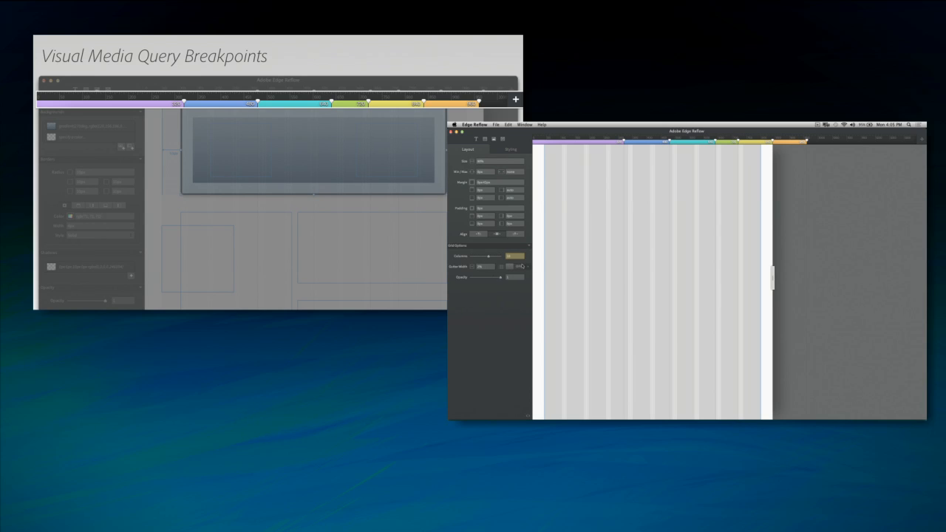
{"action": "mouse_move", "coordinate": [729, 205]}
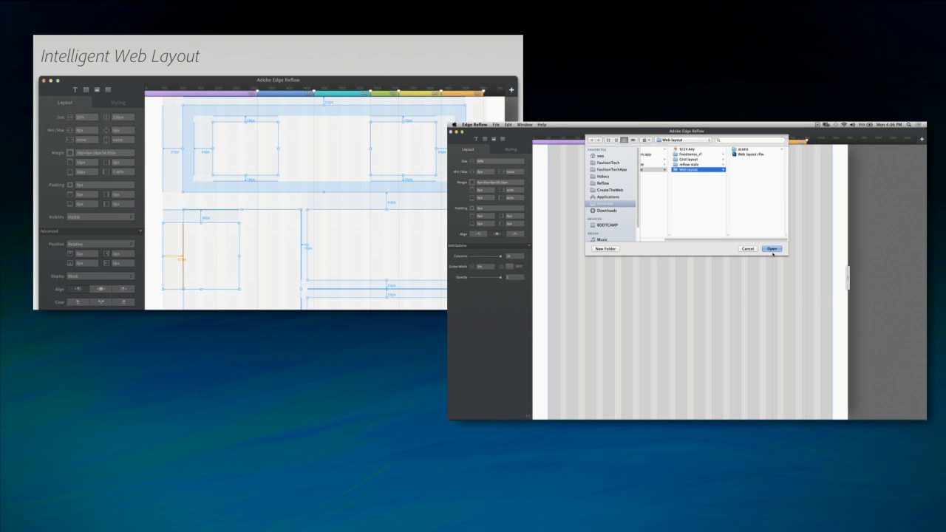
- Open Web layout.rflw from the Web layout folder
{"action": "left_click", "coordinate": [772, 248]}
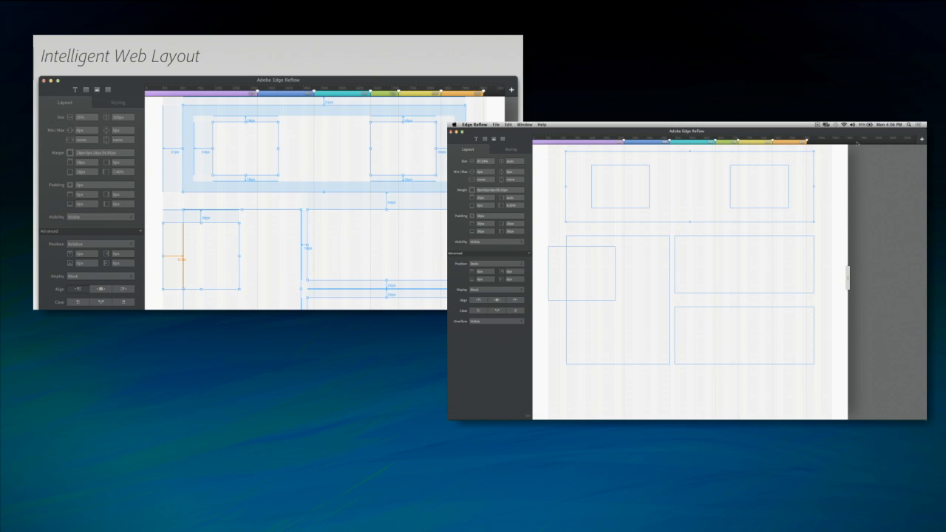
{"action": "mouse_move", "coordinate": [855, 192]}
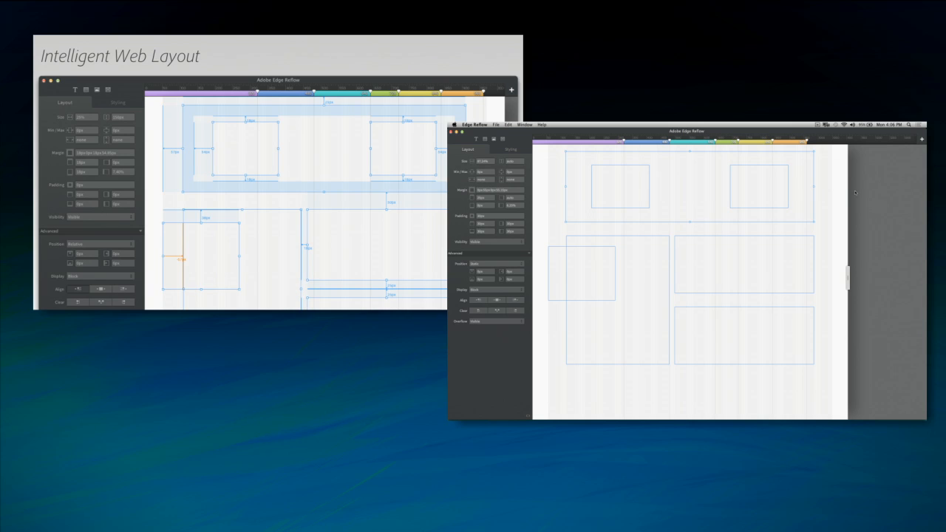
{"action": "mouse_move", "coordinate": [711, 191]}
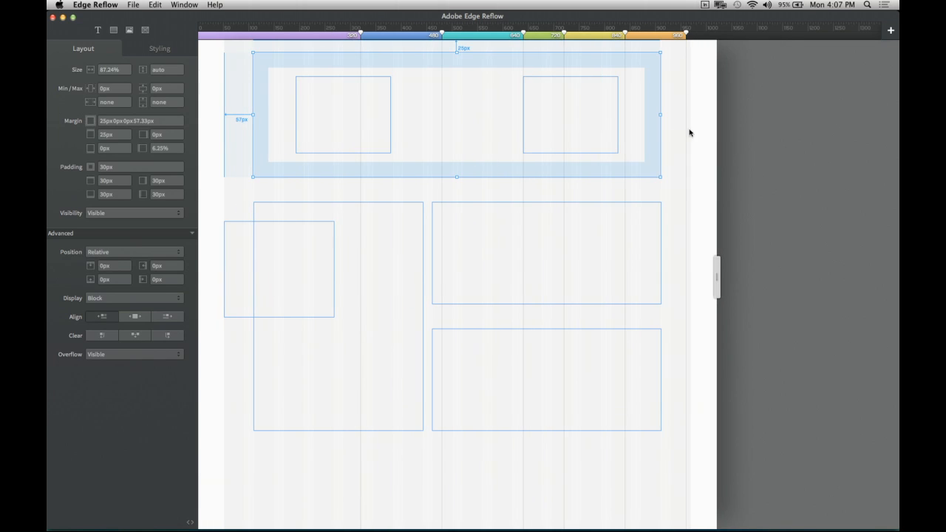
{"action": "mouse_move", "coordinate": [714, 288]}
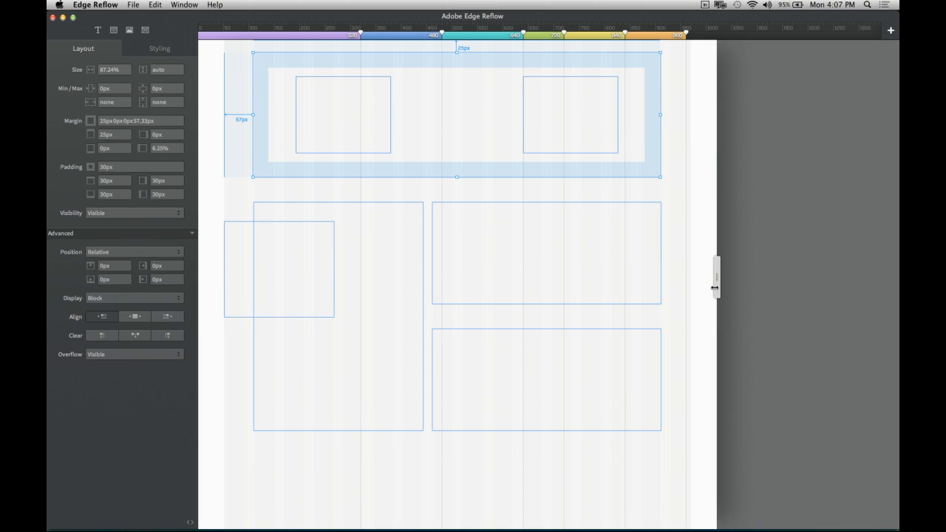